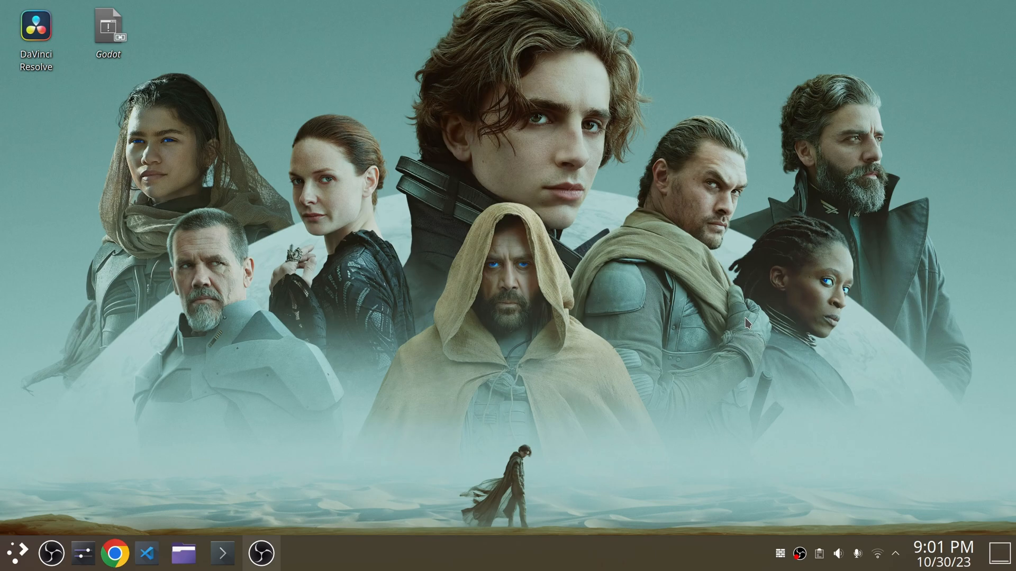
pyautogui.moveTo(755, 317)
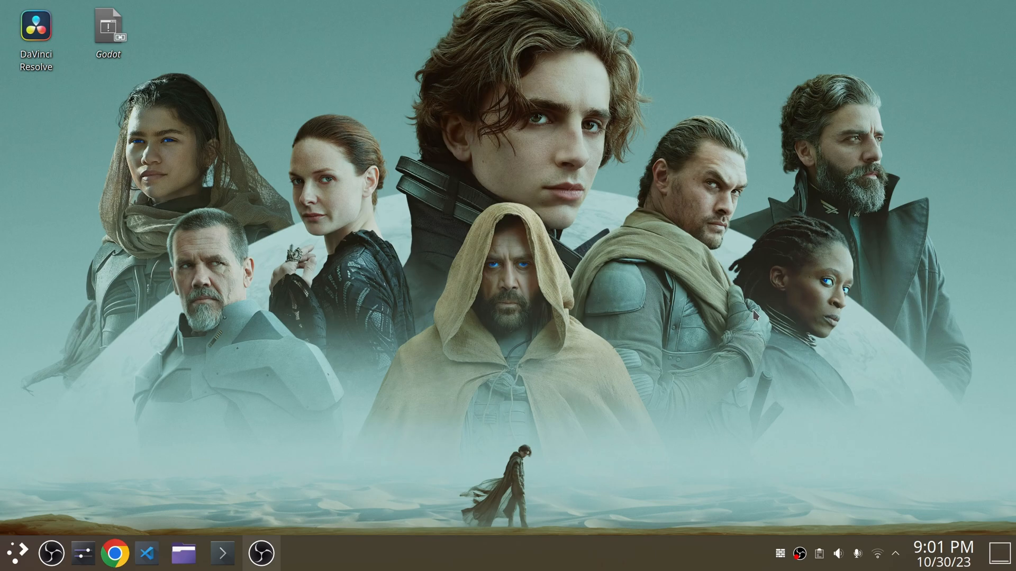
# Try Resolve's icon, then run ./resolve in /opt/resolve/bin, hitting the libpango undefined-symbol error
pyautogui.click(36, 26)
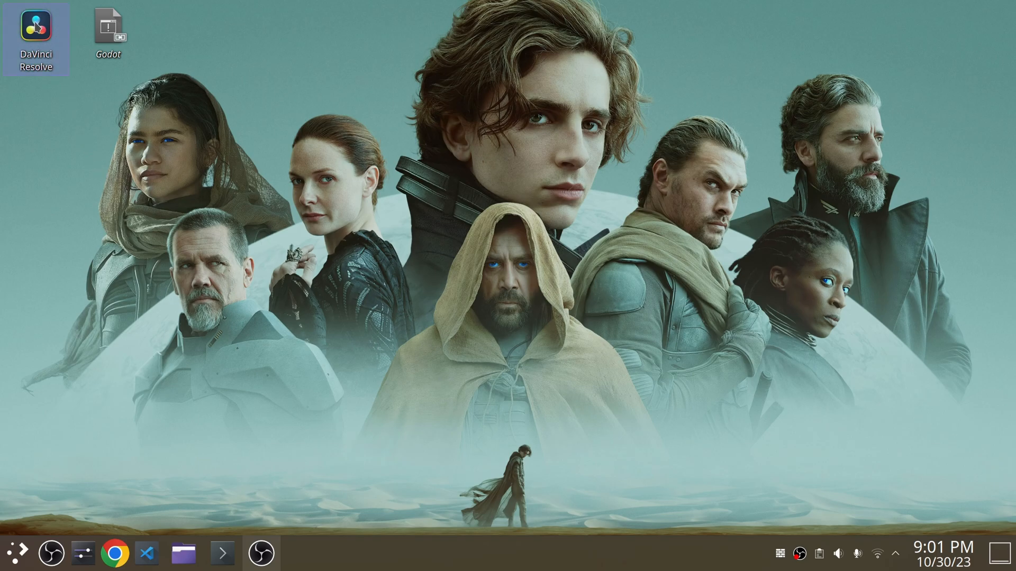
pyautogui.doubleClick(37, 32)
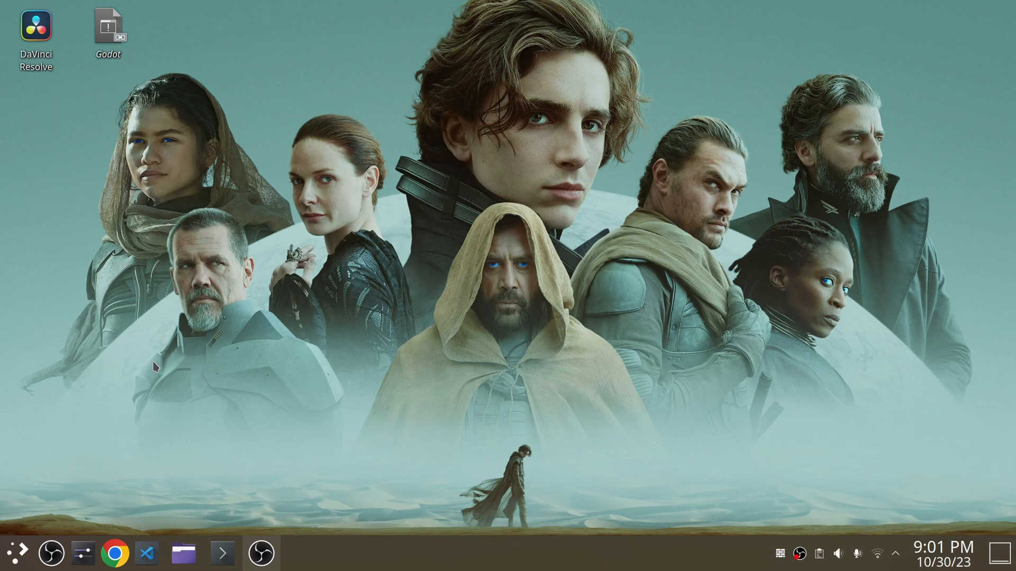
pyautogui.moveTo(7, 509)
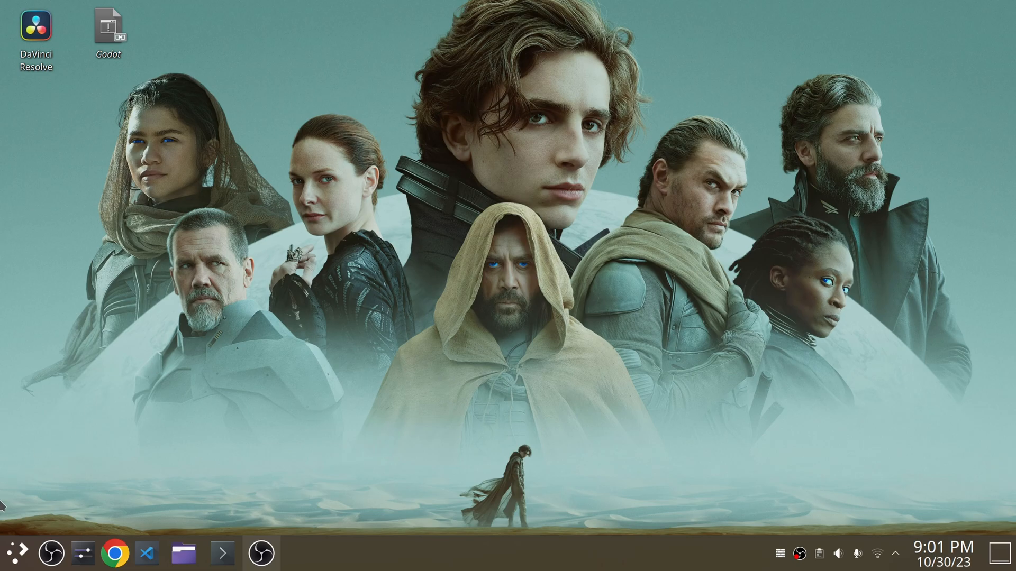
pyautogui.click(222, 552)
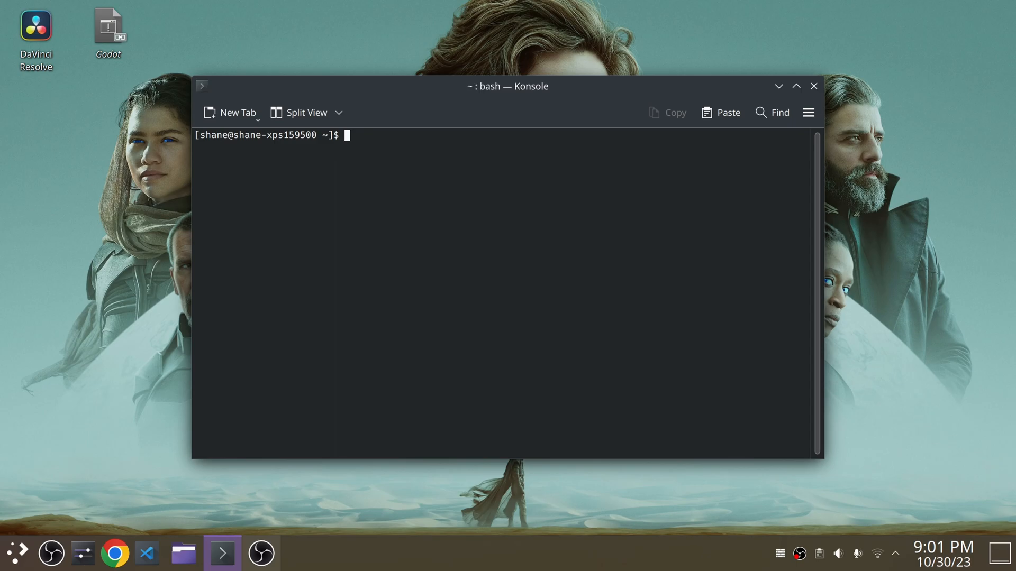
pyautogui.write('cd /o')
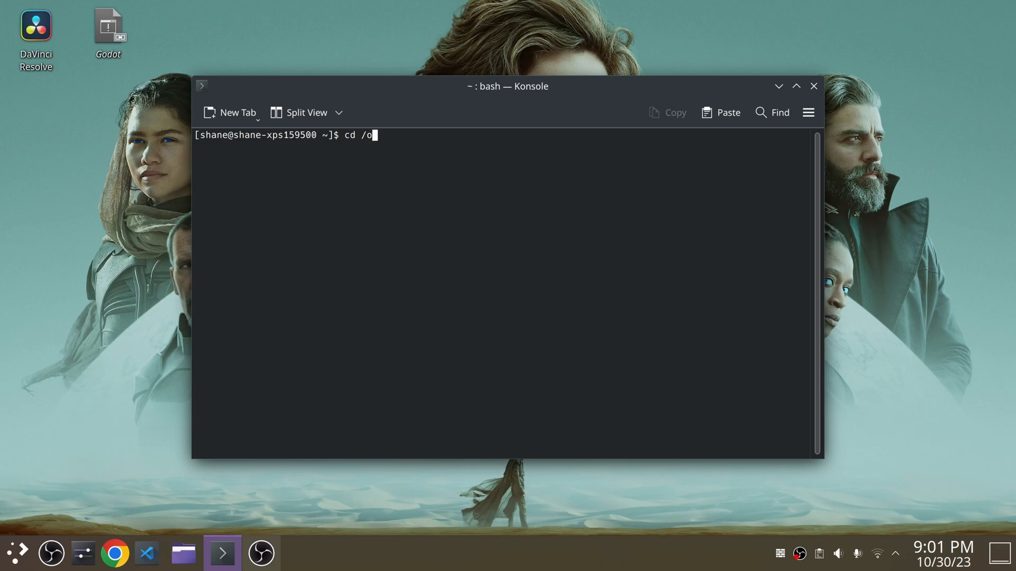
pyautogui.write('pt/re')
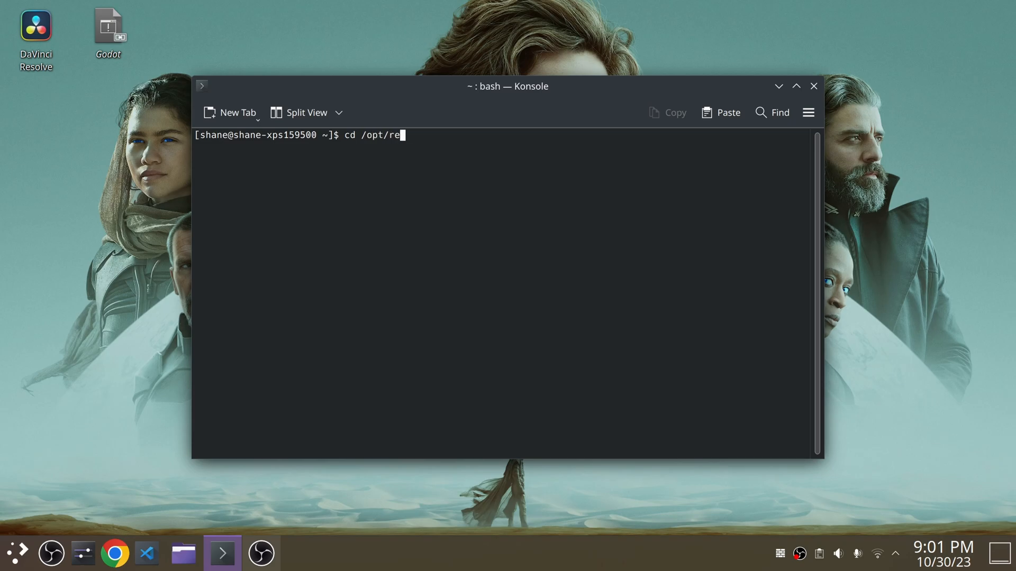
pyautogui.write('solve/bin')
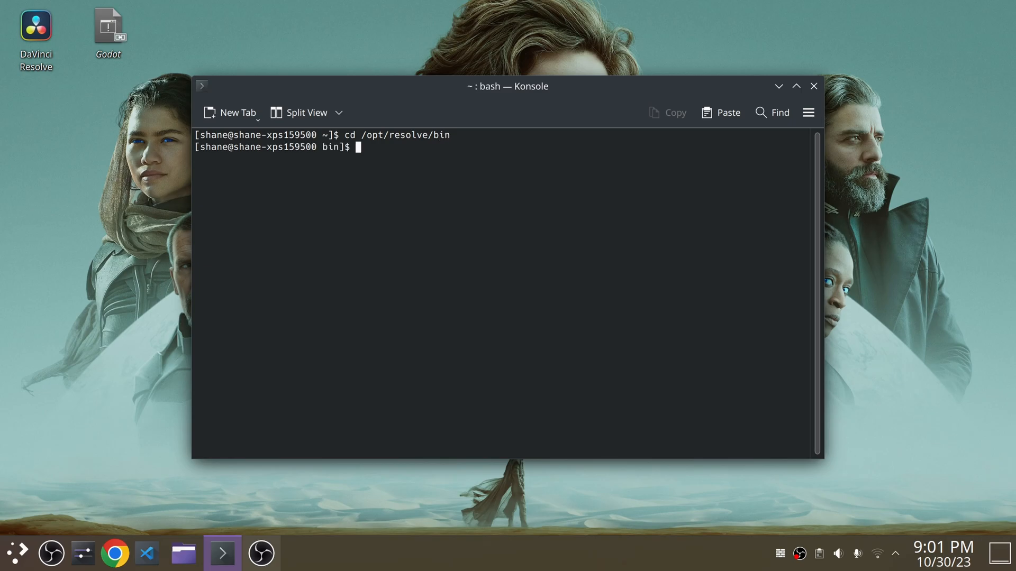
pyautogui.write('ls')
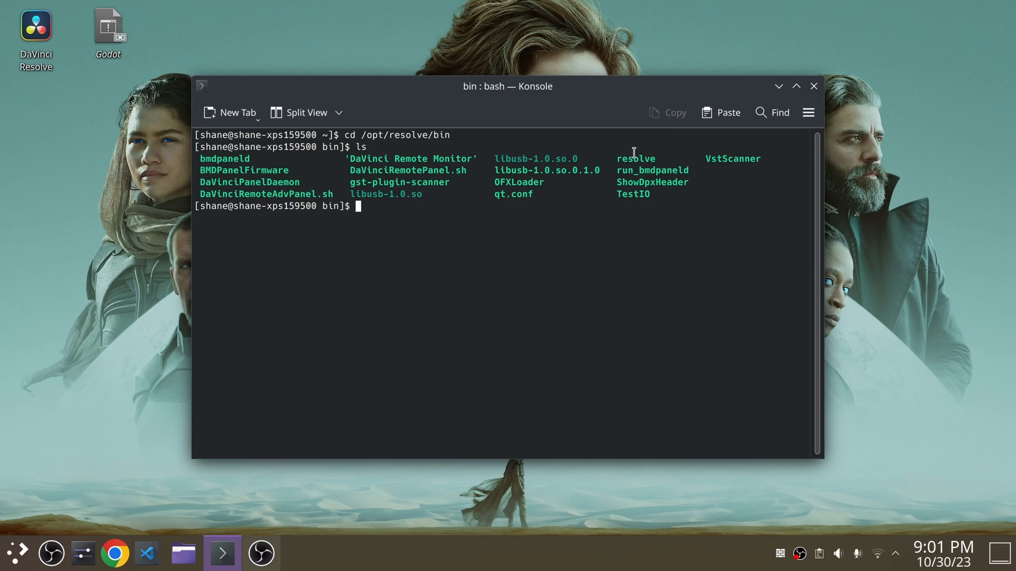
pyautogui.moveTo(546, 278)
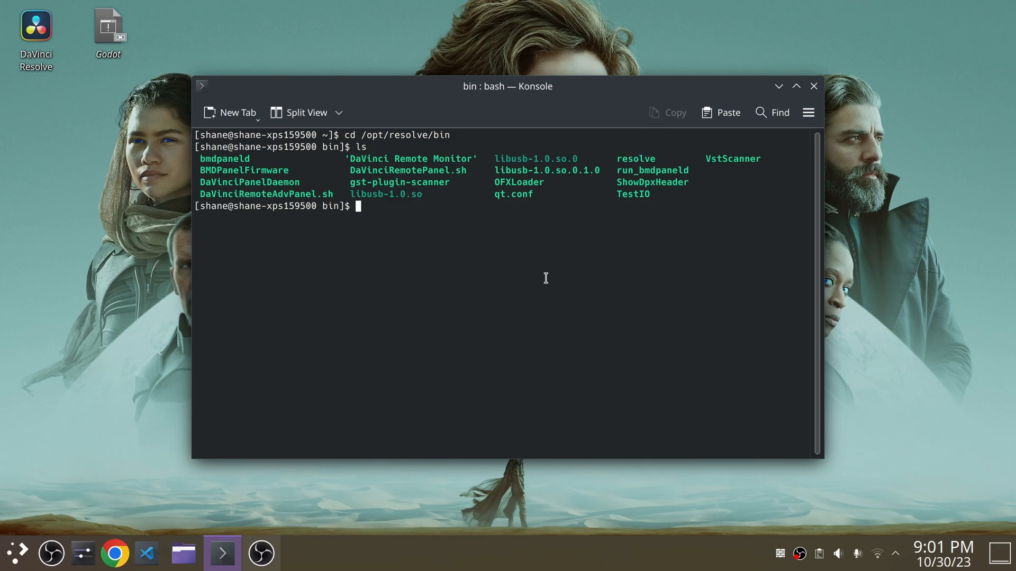
pyautogui.write('./')
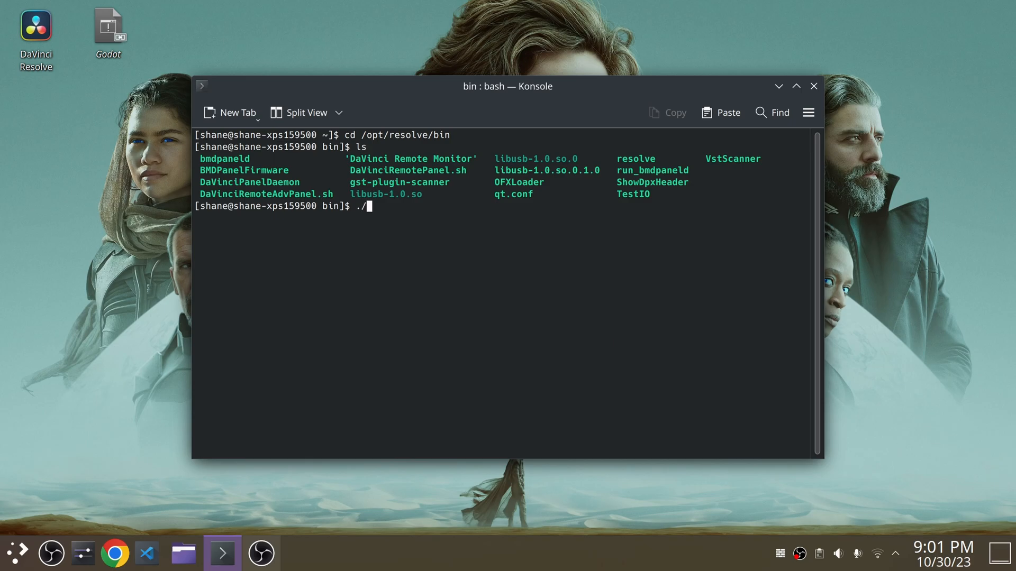
pyautogui.write('resolve')
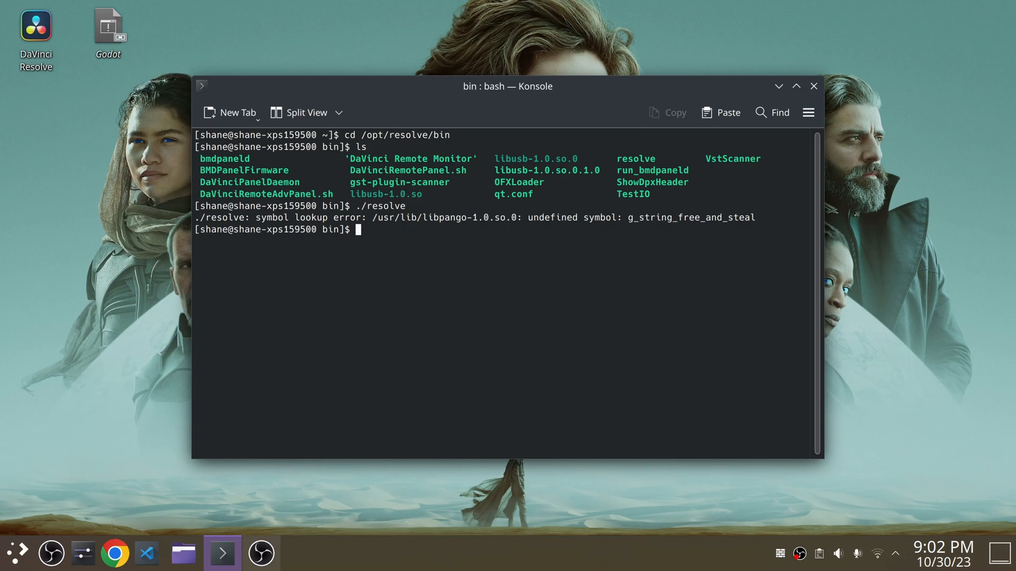
# Go up with cd .., enter libs and list the bundled libglib, libgio and libgmodule libraries
pyautogui.write('c')
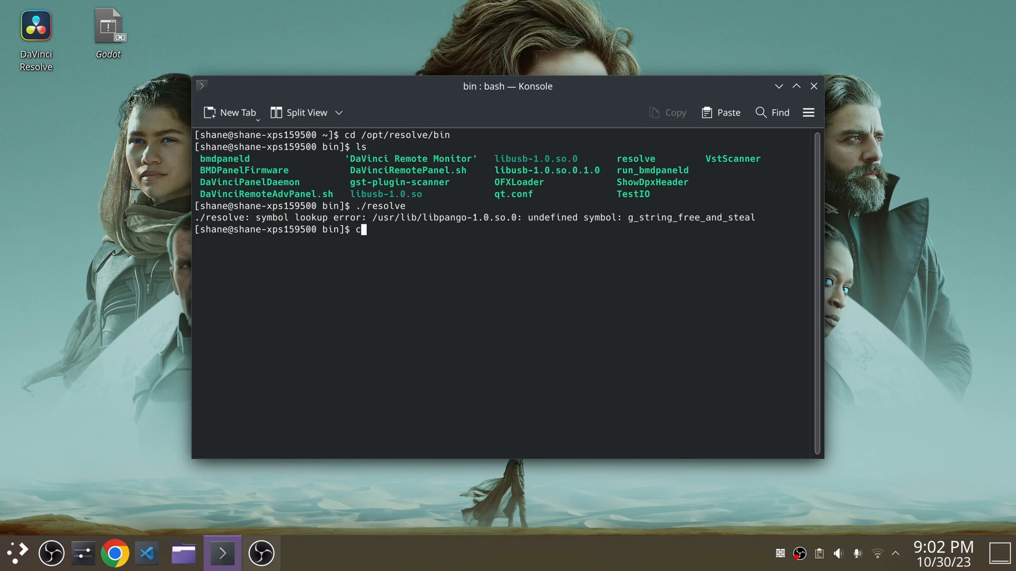
pyautogui.write('d ..')
pyautogui.write('ls')
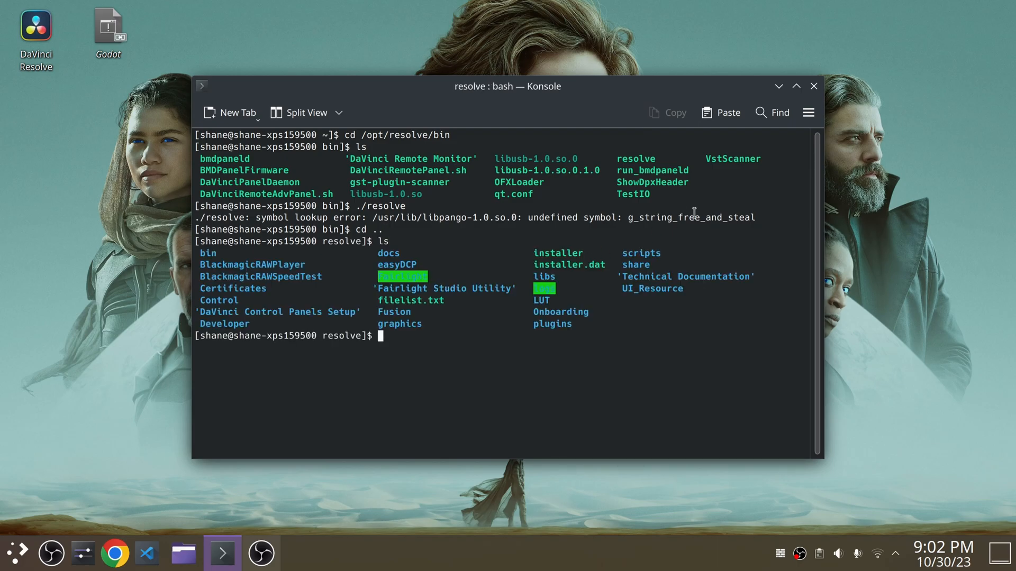
pyautogui.moveTo(561, 271)
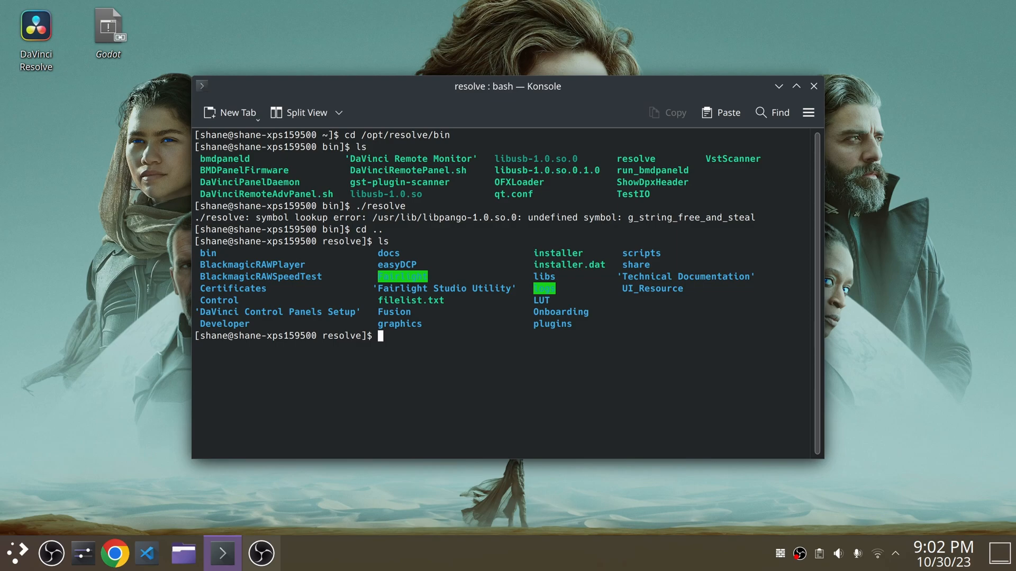
pyautogui.write('cd lib')
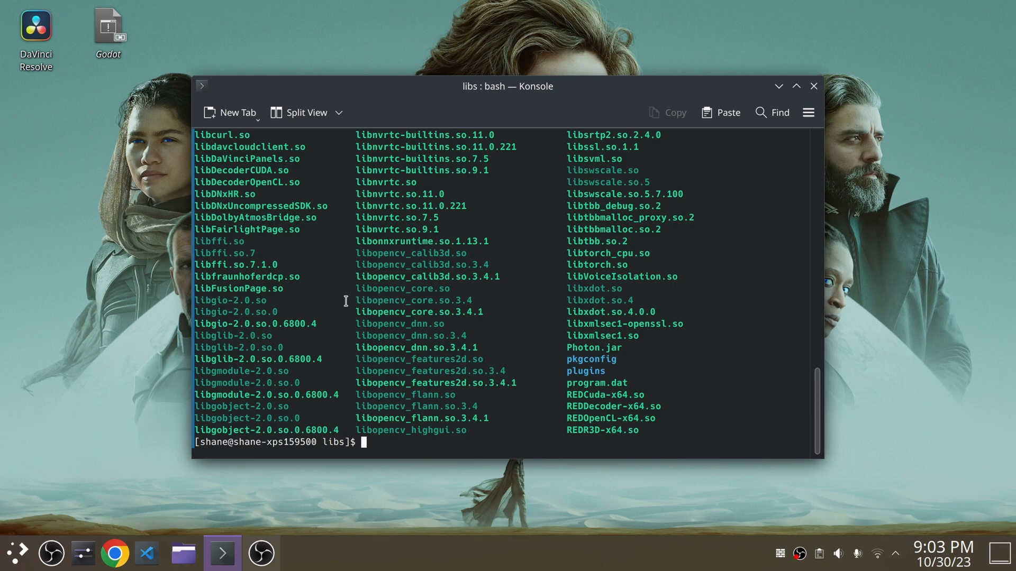
pyautogui.moveTo(255, 334)
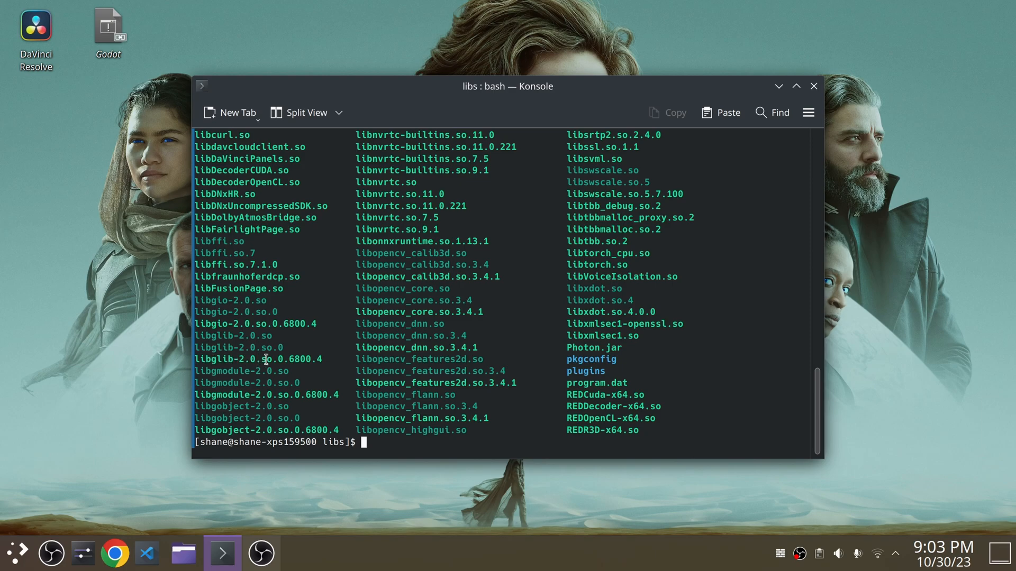
pyautogui.moveTo(288, 363)
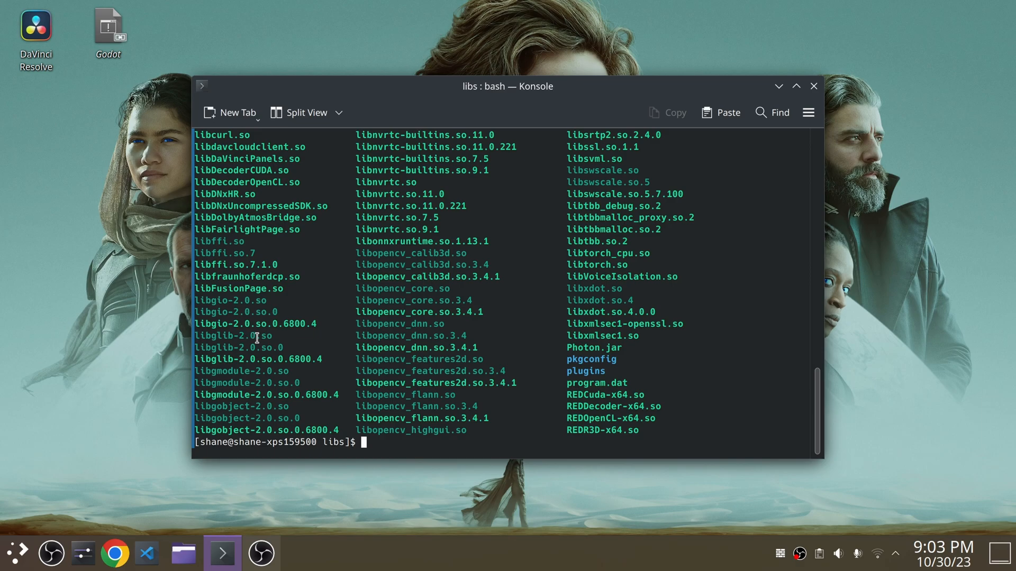
pyautogui.moveTo(238, 347)
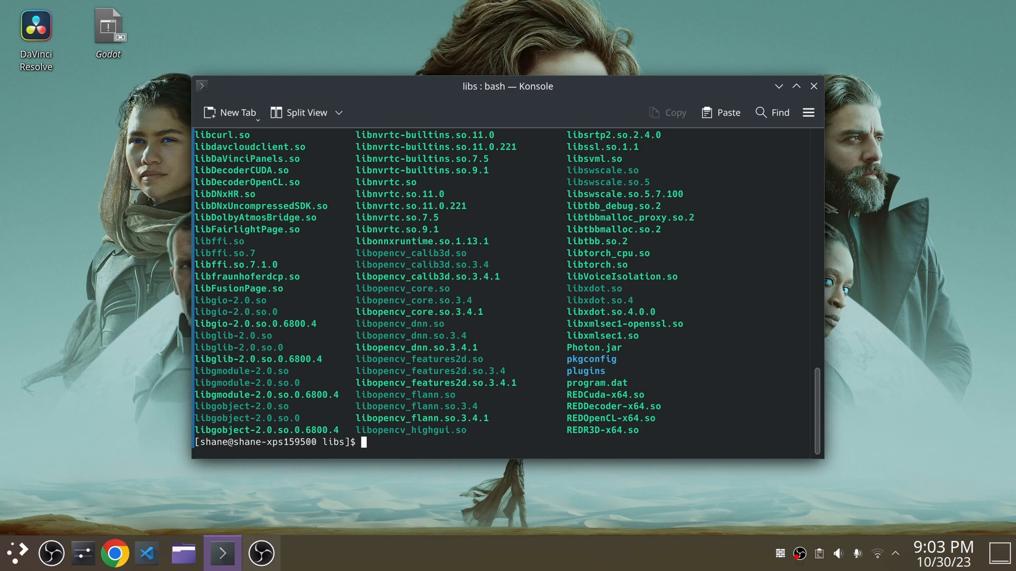
# Rename libglib-2.0.so to libglib-2.0.so-bk with sudo mv, entering the sudo password
pyautogui.write('sudo')
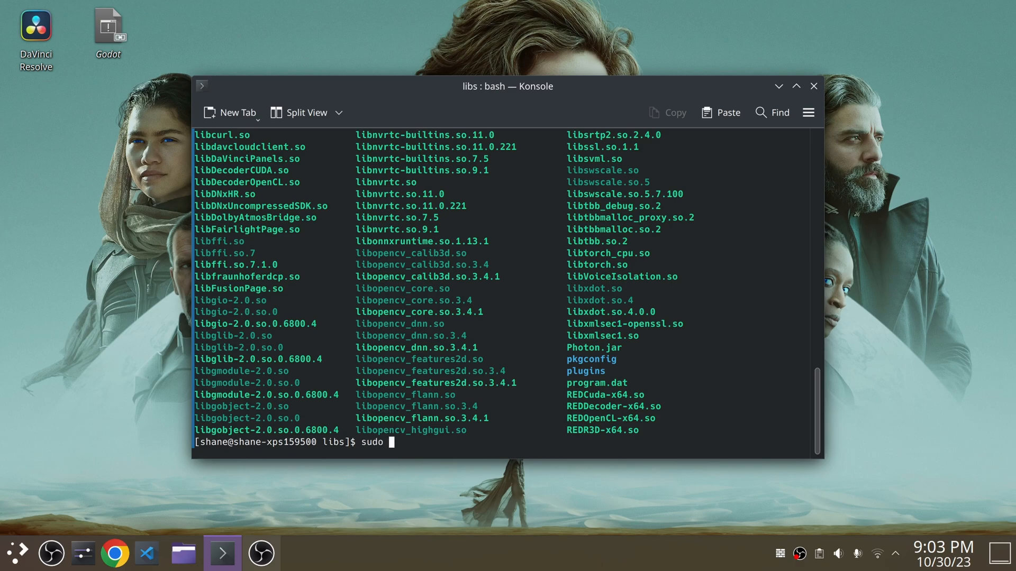
pyautogui.write('mv l')
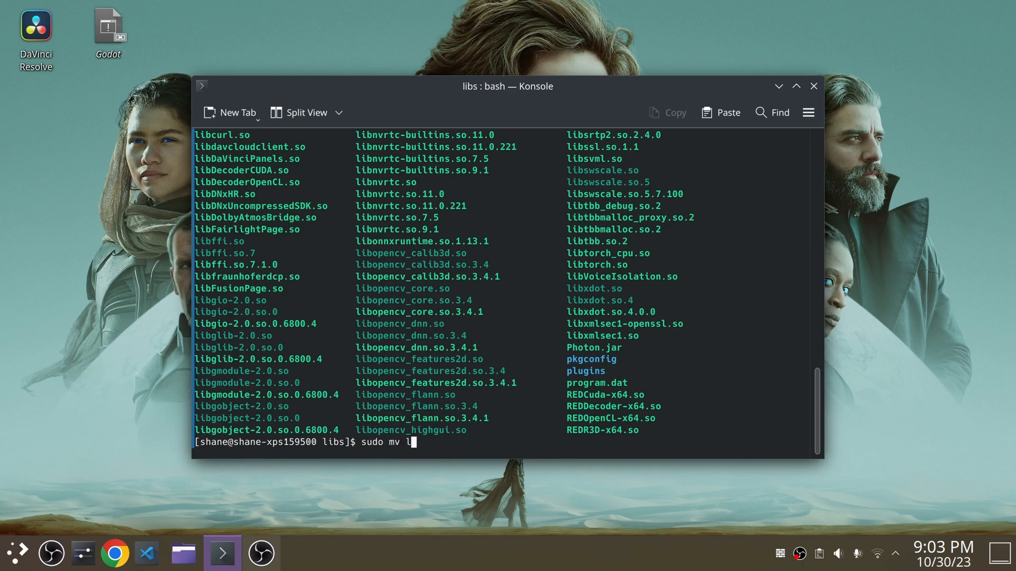
pyautogui.write('ibgl')
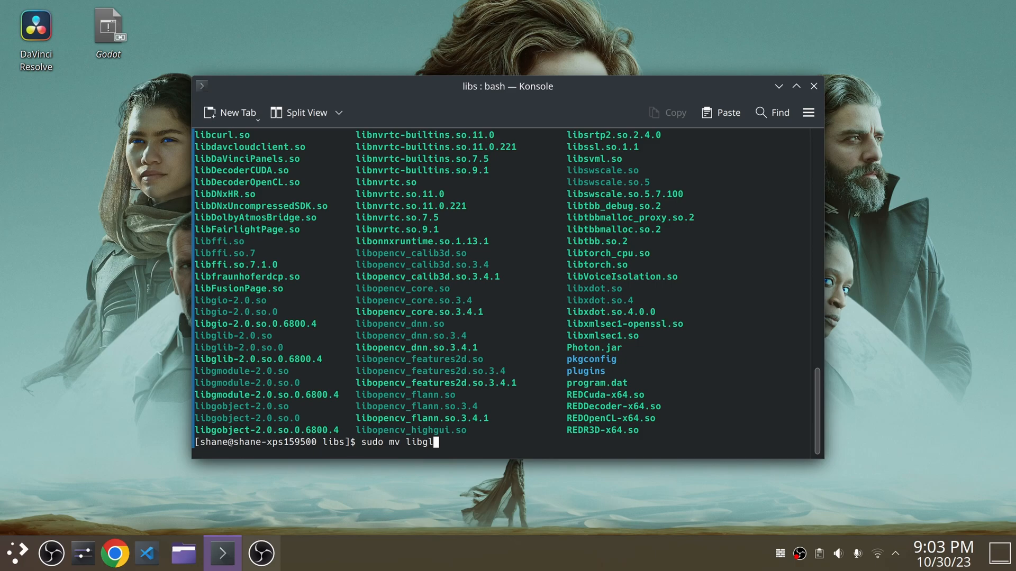
pyautogui.write('ib-2.0.so')
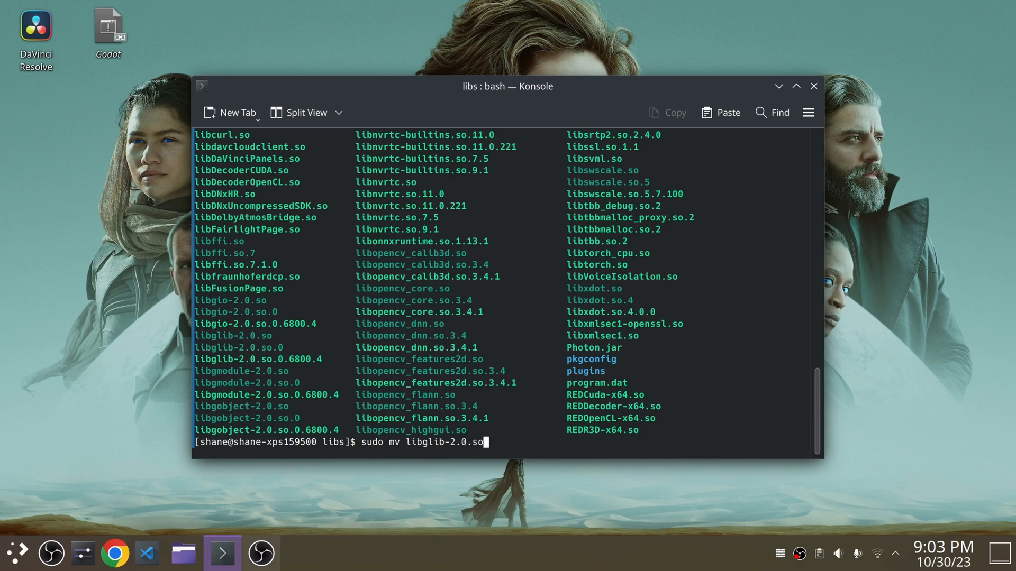
pyautogui.write('l')
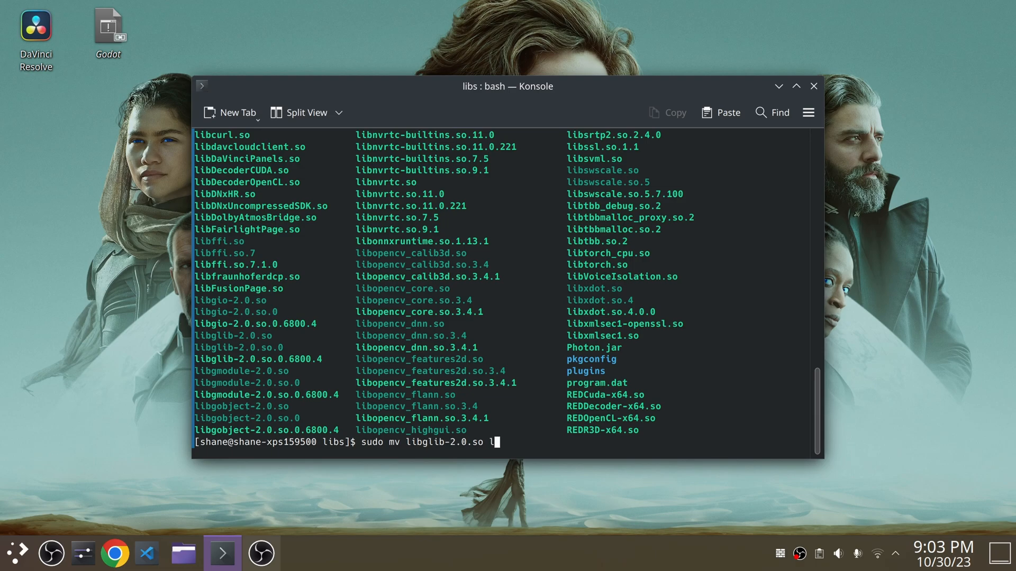
pyautogui.write('ib')
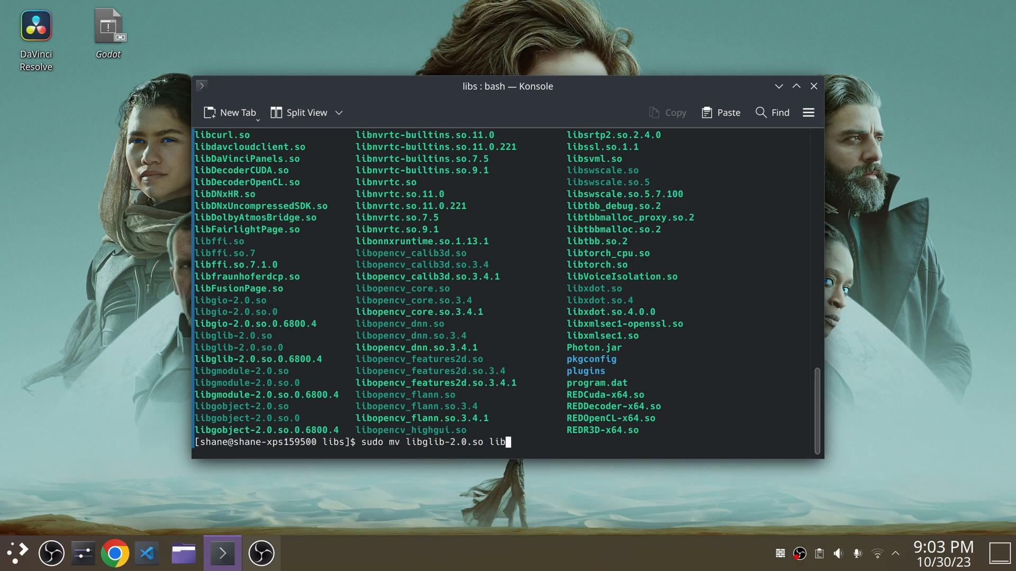
pyautogui.write('li')
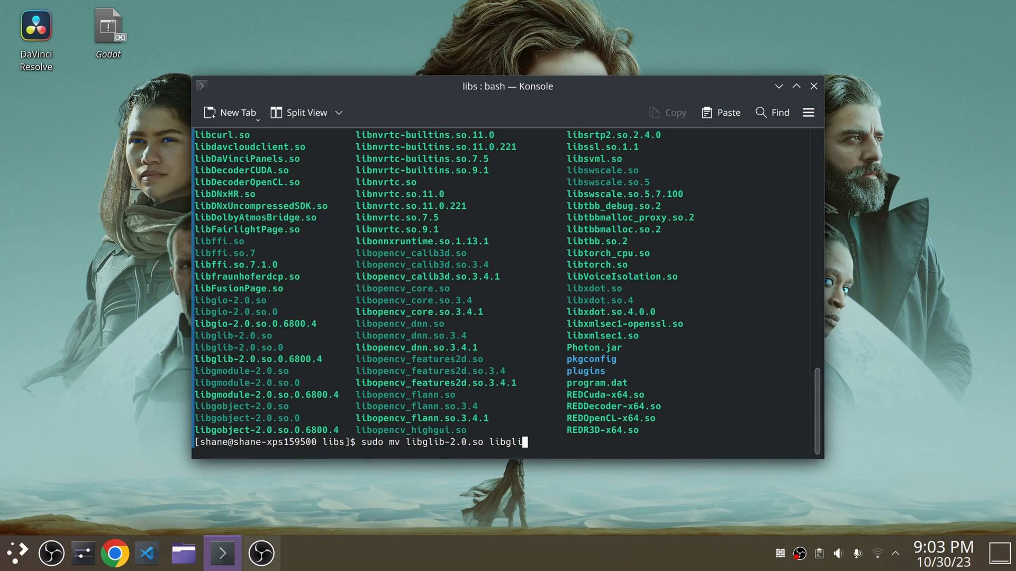
pyautogui.write('2.0.so-')
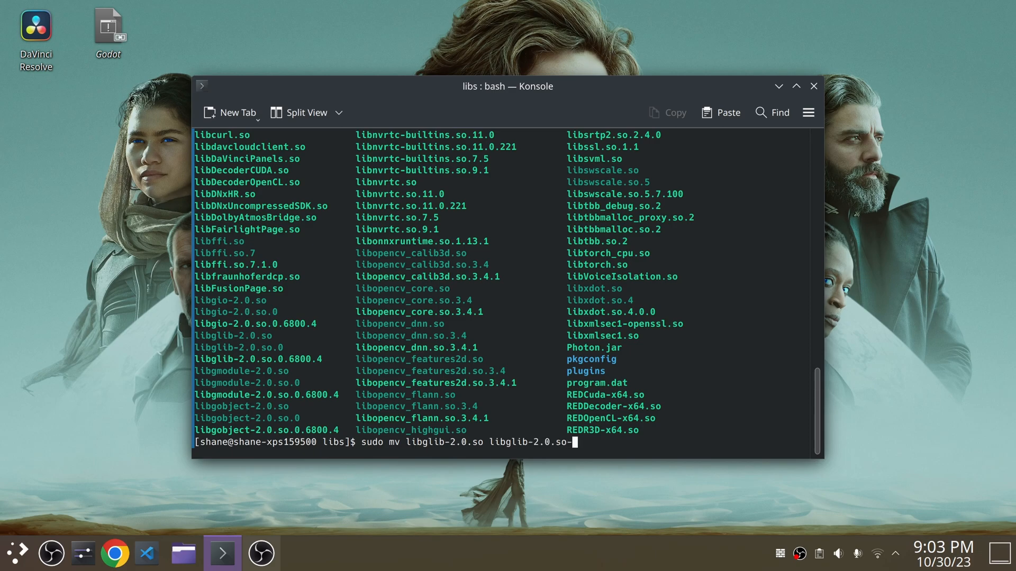
pyautogui.write('bk')
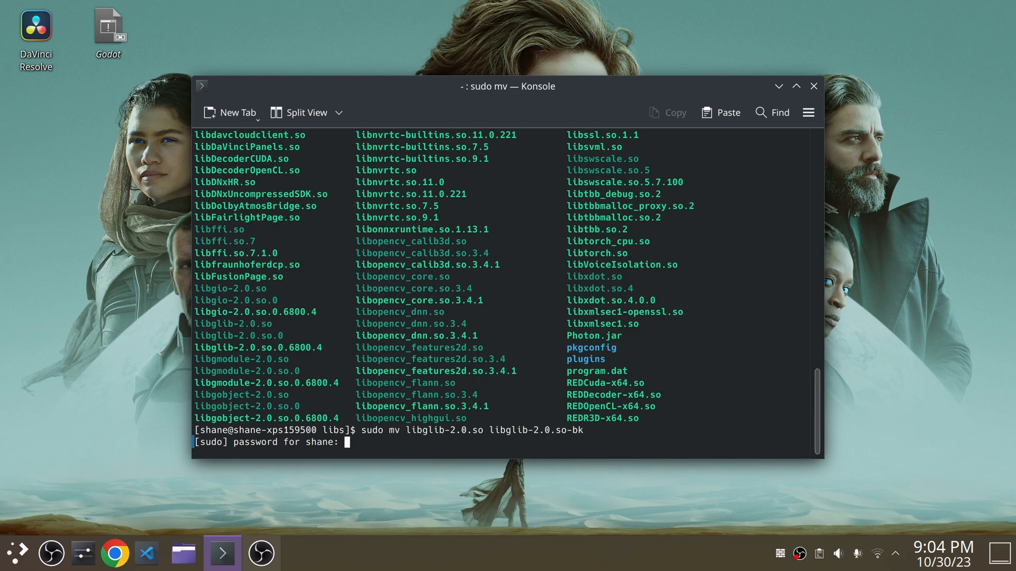
pyautogui.press('Return')
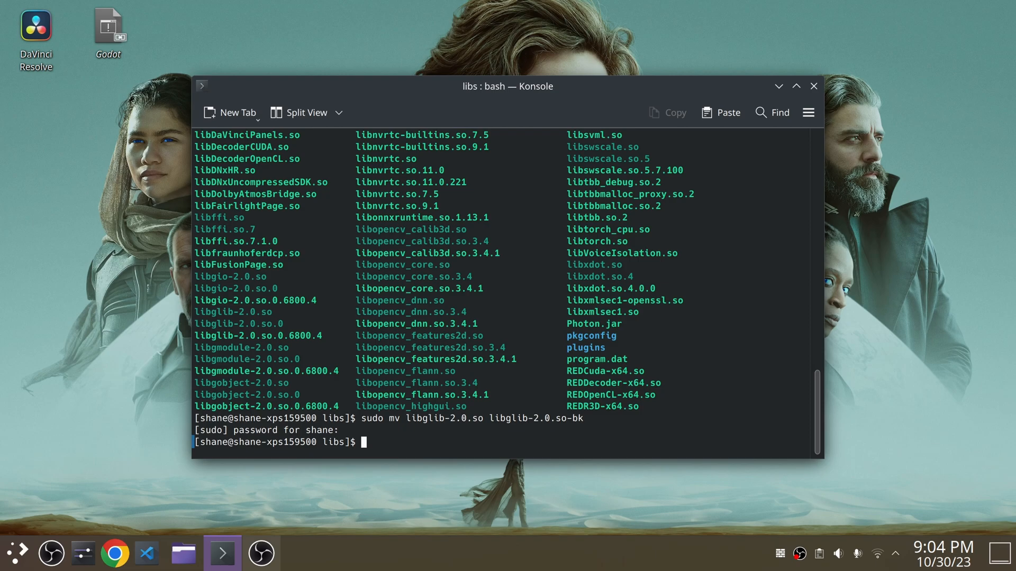
# Rename libglib-2.0.so.0 to libglib-2.0.so.0-bk by editing the recalled sudo mv command
pyautogui.write('sudo mv libglib-2.0.so libglib-2.0.so-bk')
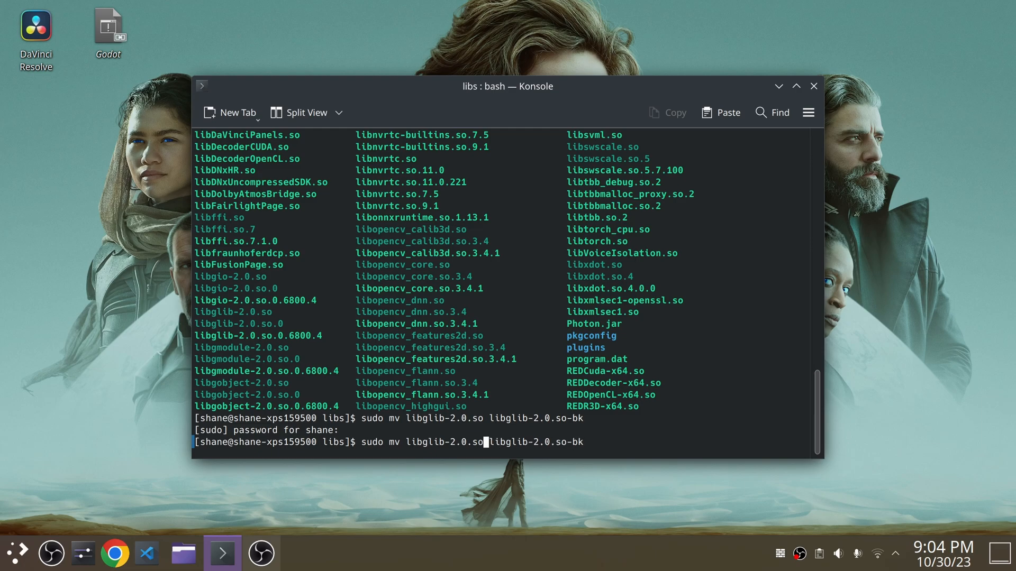
pyautogui.write('.')
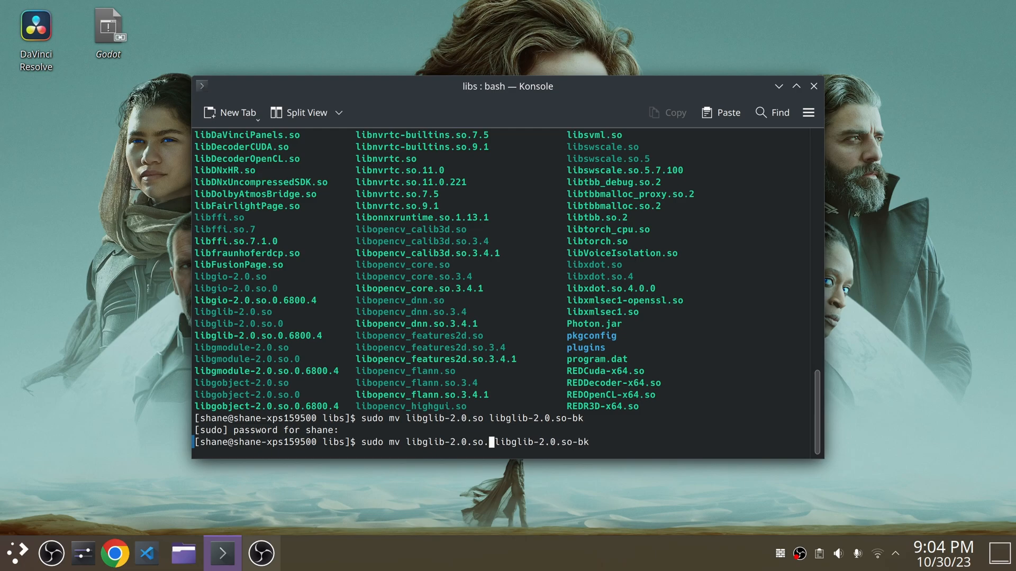
pyautogui.write('0')
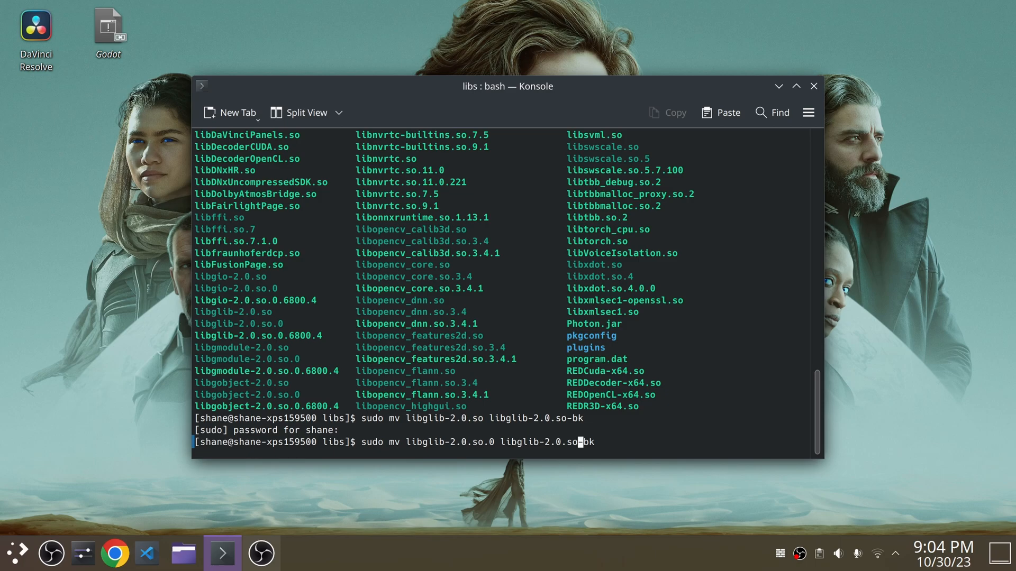
pyautogui.write('.0')
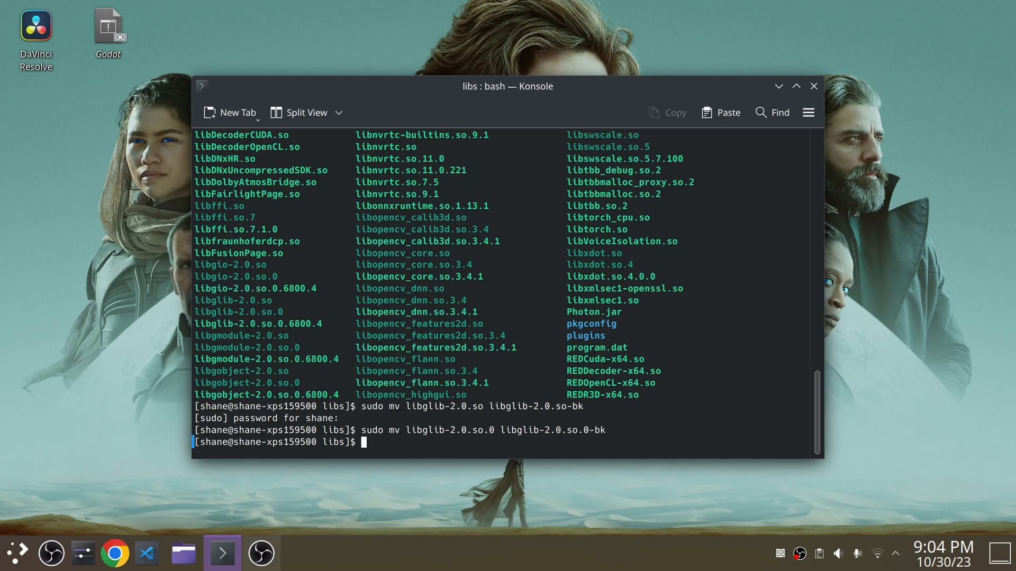
pyautogui.write('cl')
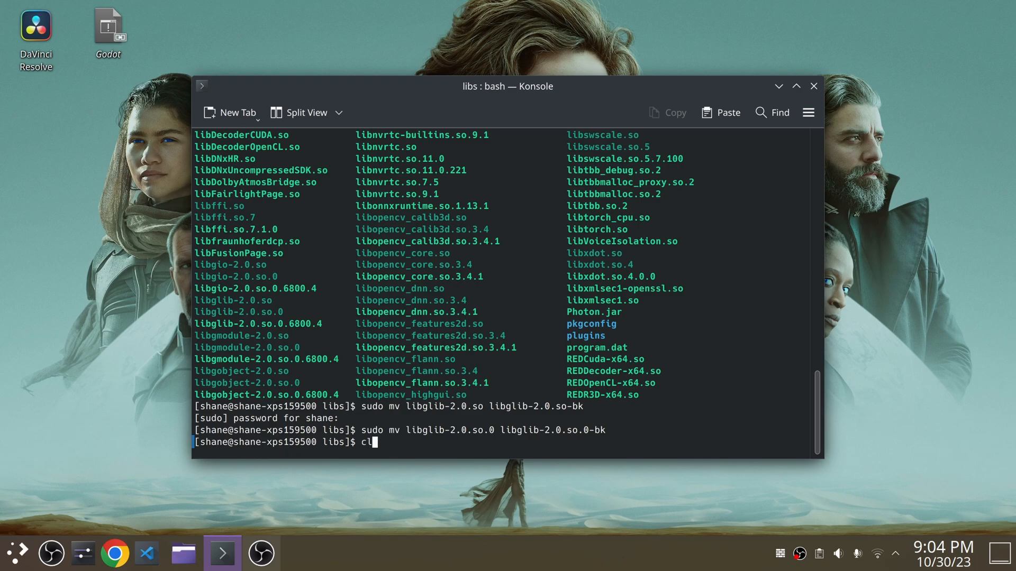
# Clear the screen and list libs, confirming libglib-2.0.so-bk and libglib-2.0.so.0-bk exist
pyautogui.write('ear')
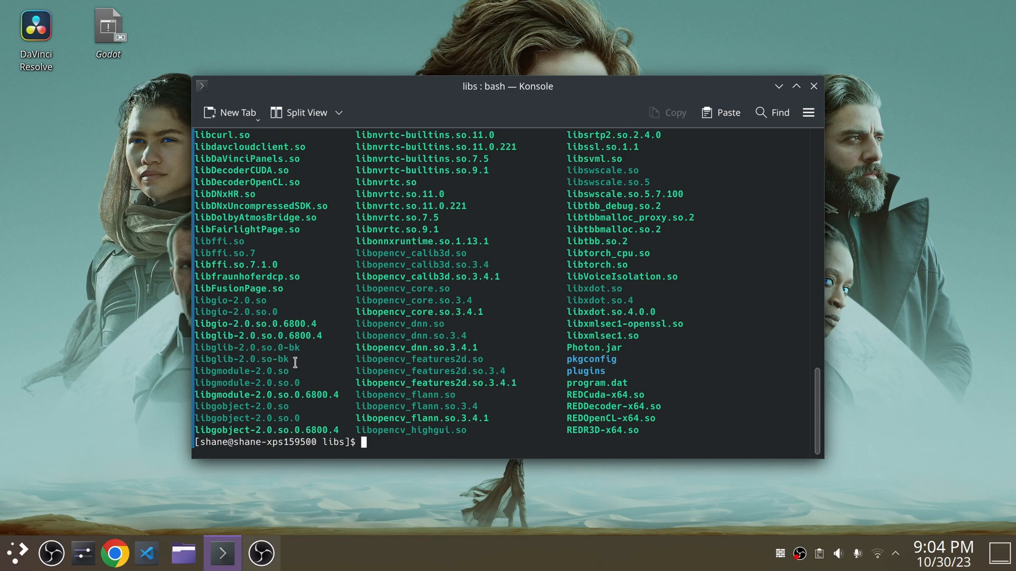
pyautogui.moveTo(305, 360)
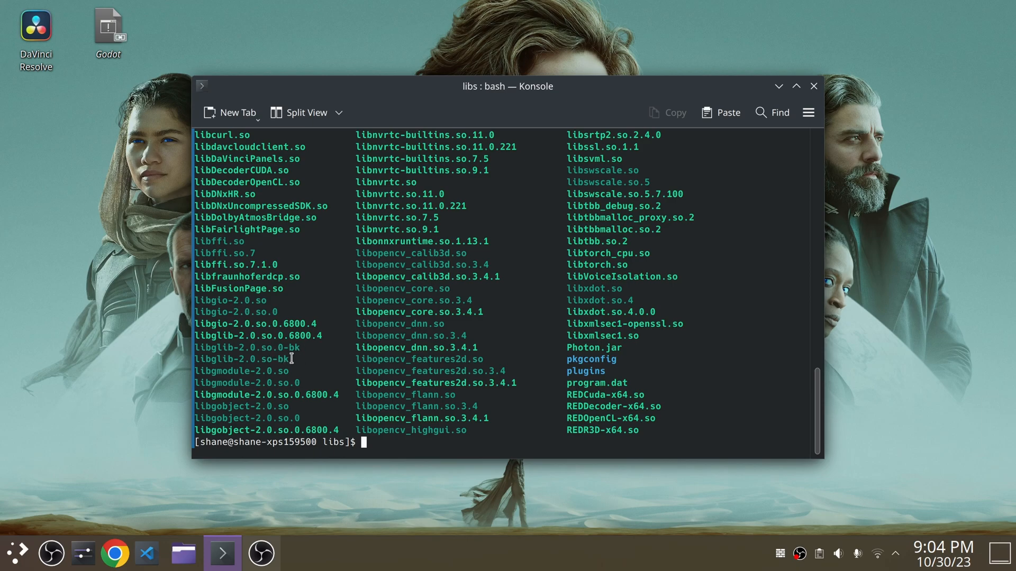
pyautogui.moveTo(301, 353)
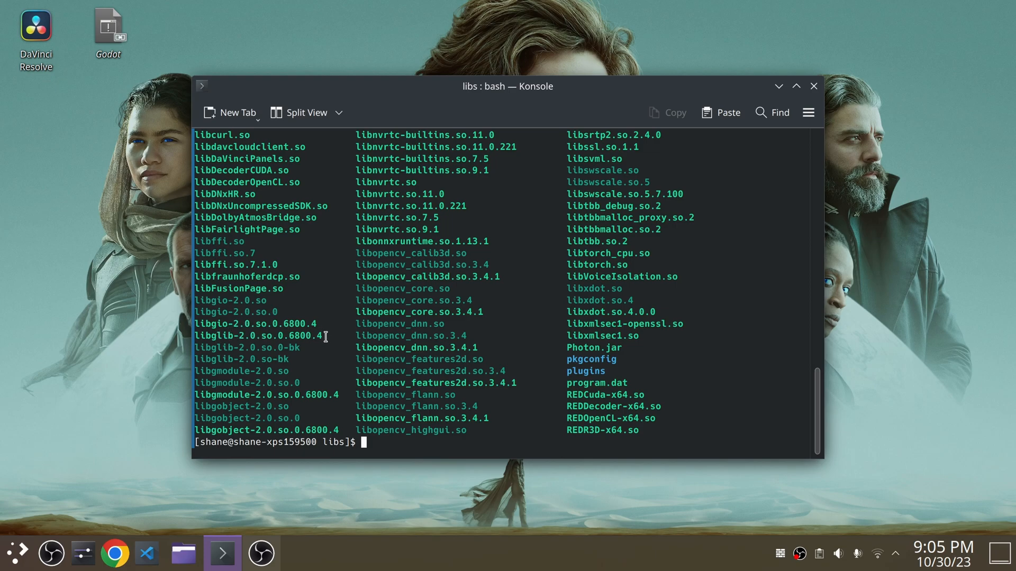
pyautogui.moveTo(263, 329)
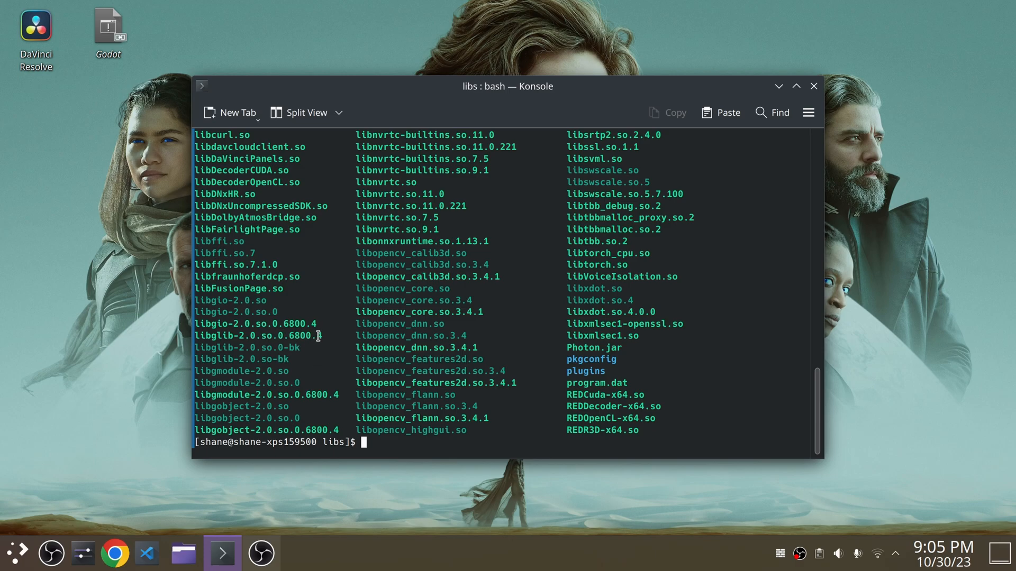
pyautogui.moveTo(268, 361)
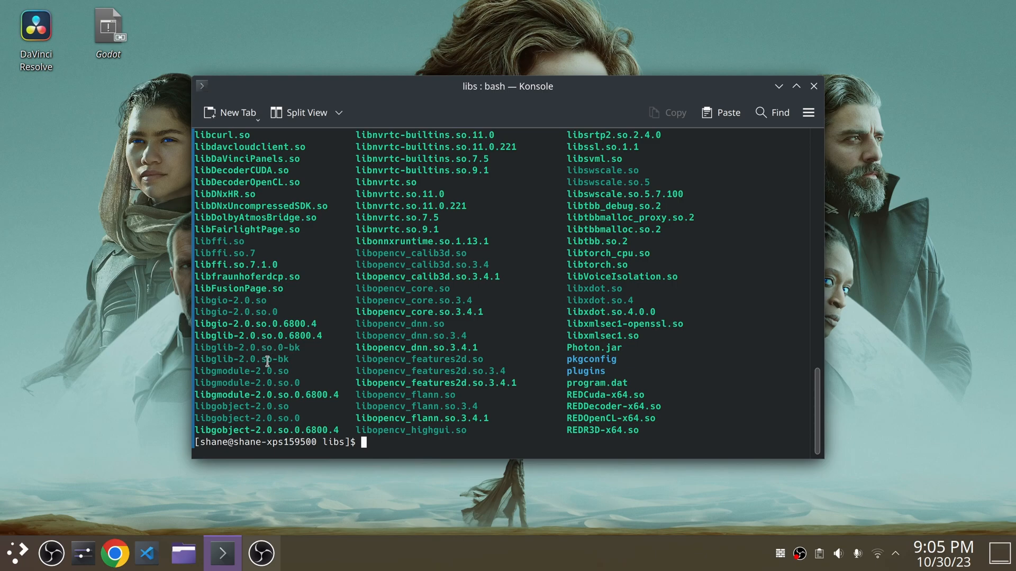
pyautogui.moveTo(444, 313)
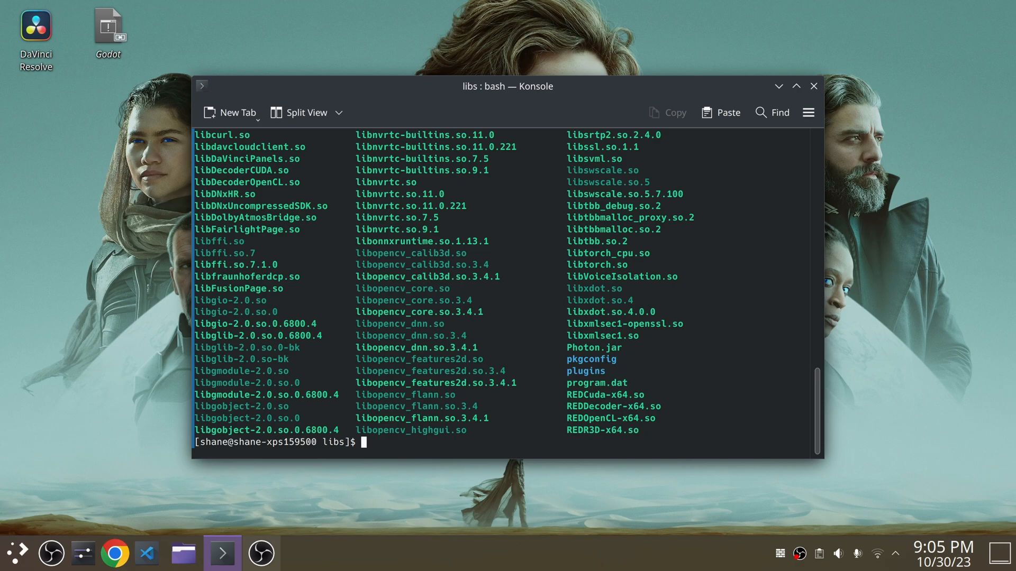
pyautogui.write('cd')
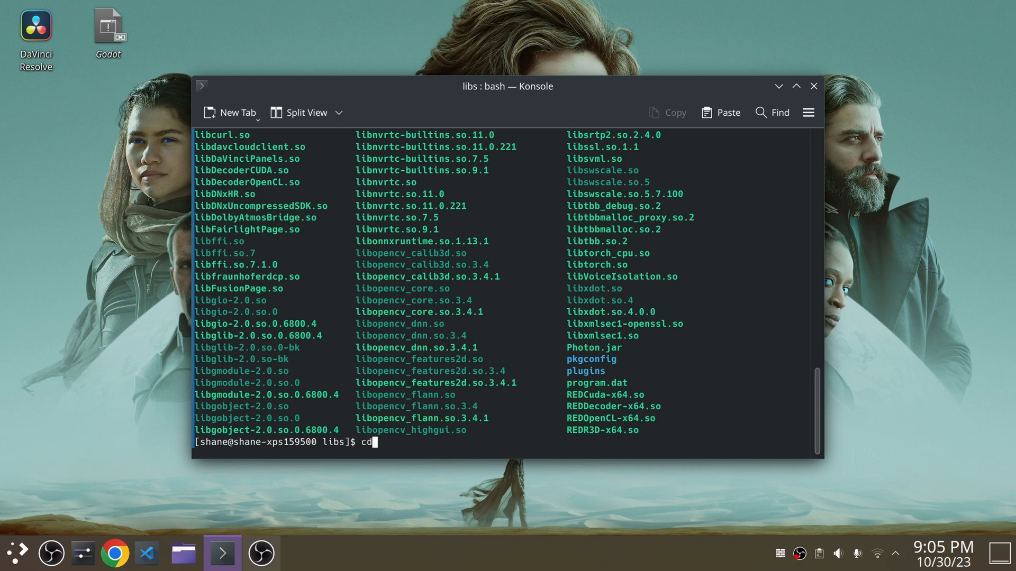
# Move up to the resolve folder and into bin, listing the contents
pyautogui.write('..')
pyautogui.write('ls')
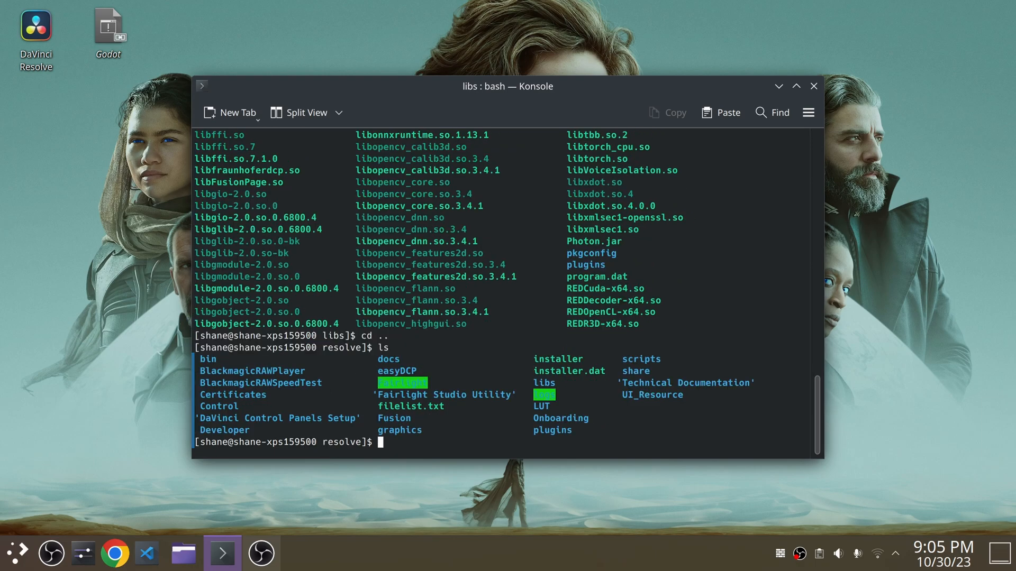
pyautogui.write('cd bin')
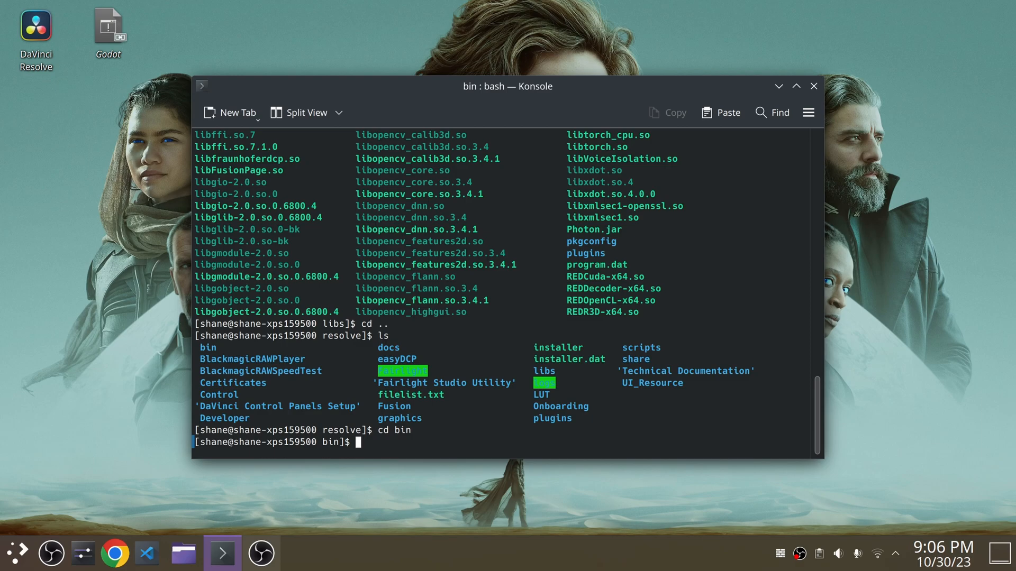
pyautogui.write('ls')
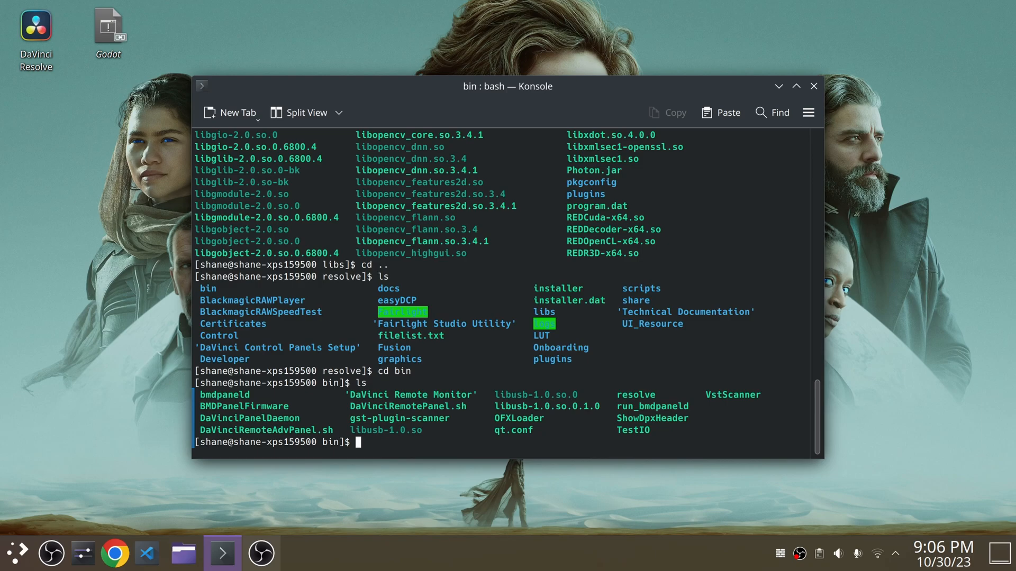
pyautogui.write('./')
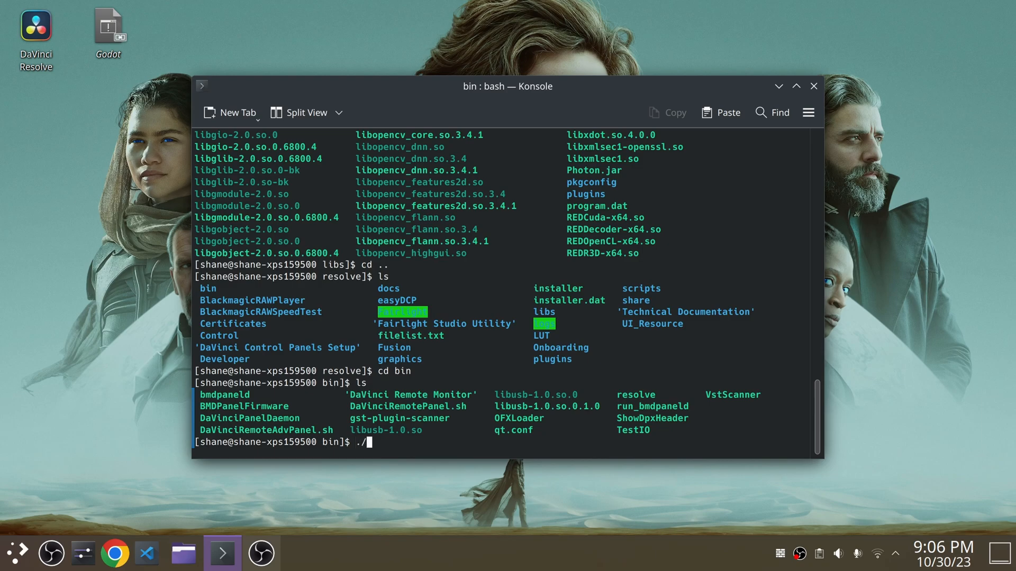
# Launch Resolve Studio 18.6 with ./resolve, reach the Project Manager, then close it
pyautogui.write('resolve')
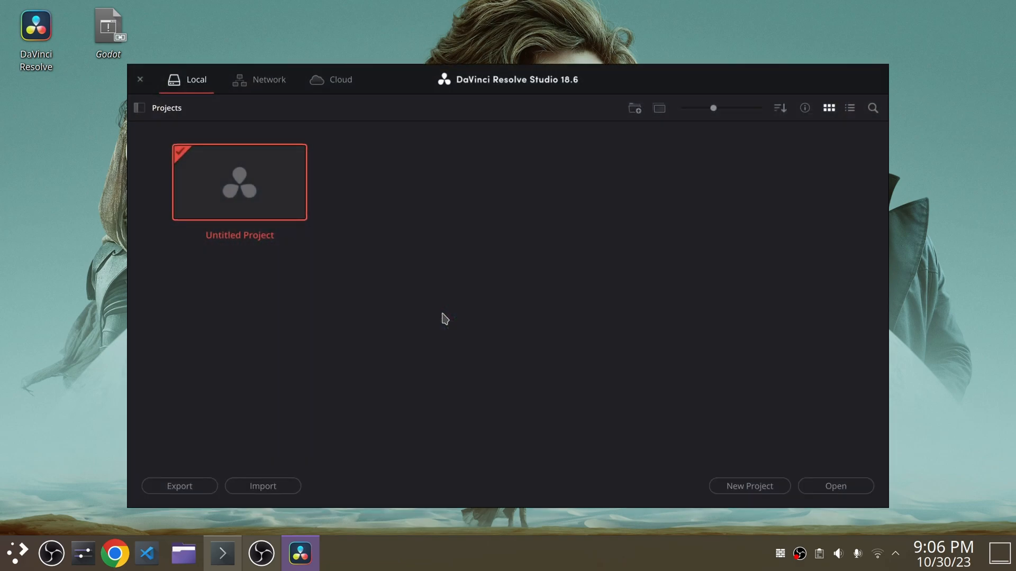
pyautogui.click(139, 79)
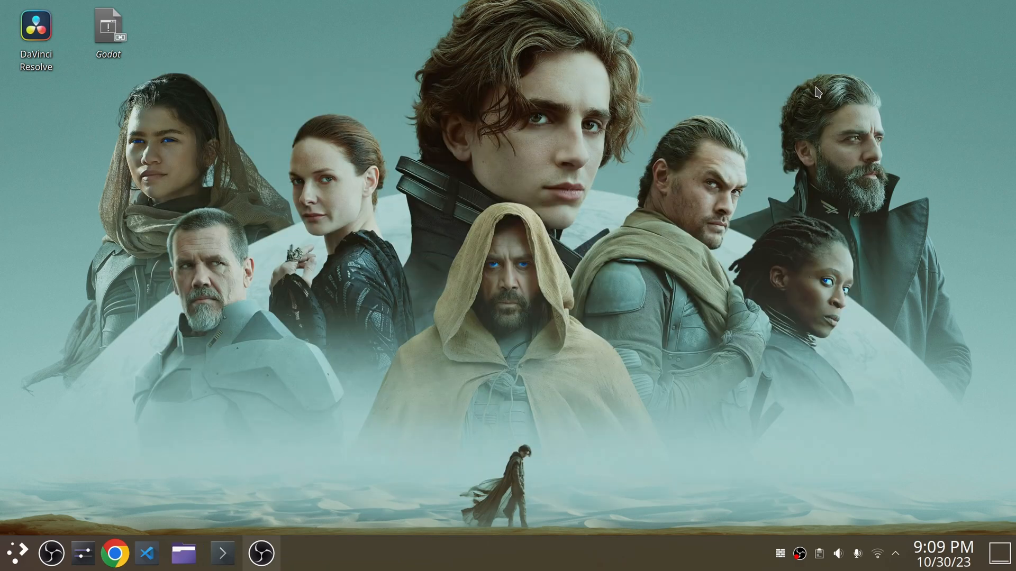